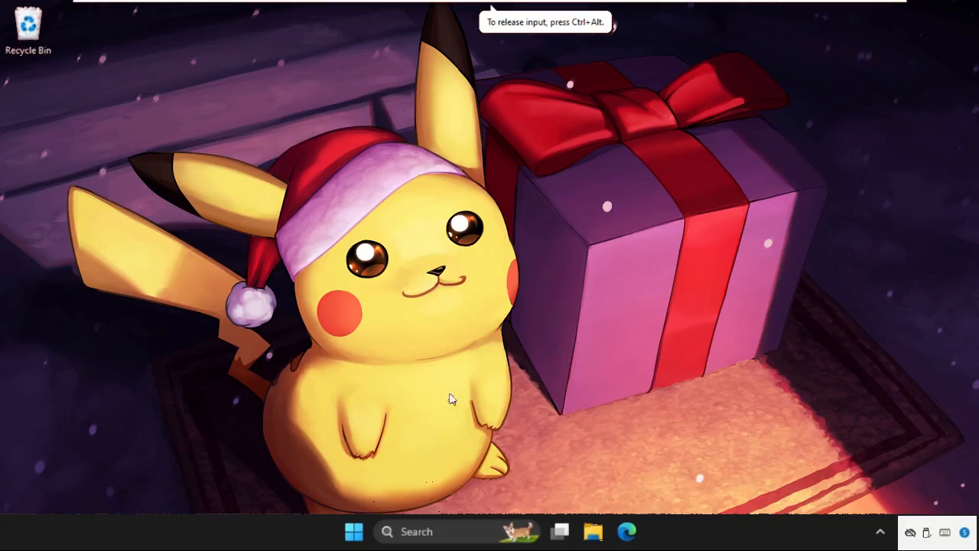
pyautogui.moveTo(317, 236)
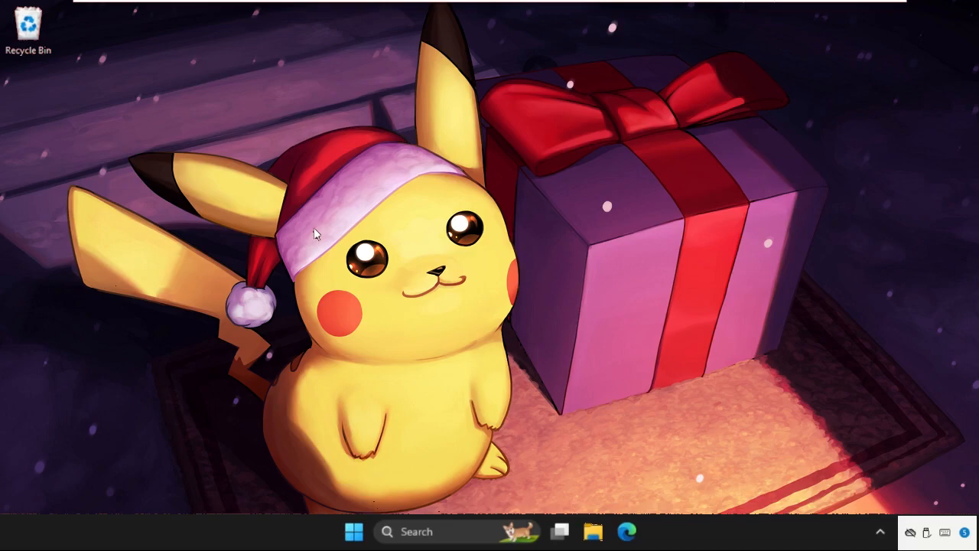
pyautogui.moveTo(411, 245)
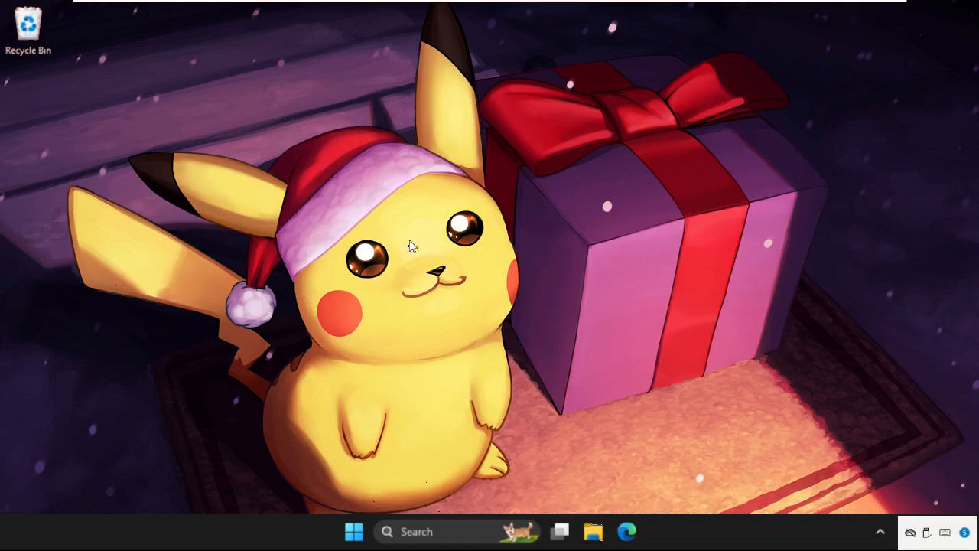
pyautogui.moveTo(459, 221)
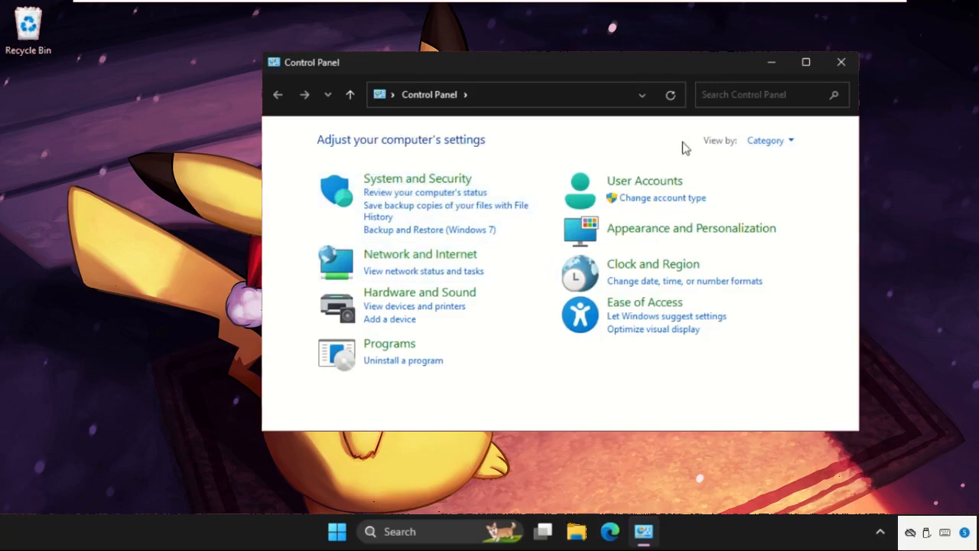
pyautogui.moveTo(783, 170)
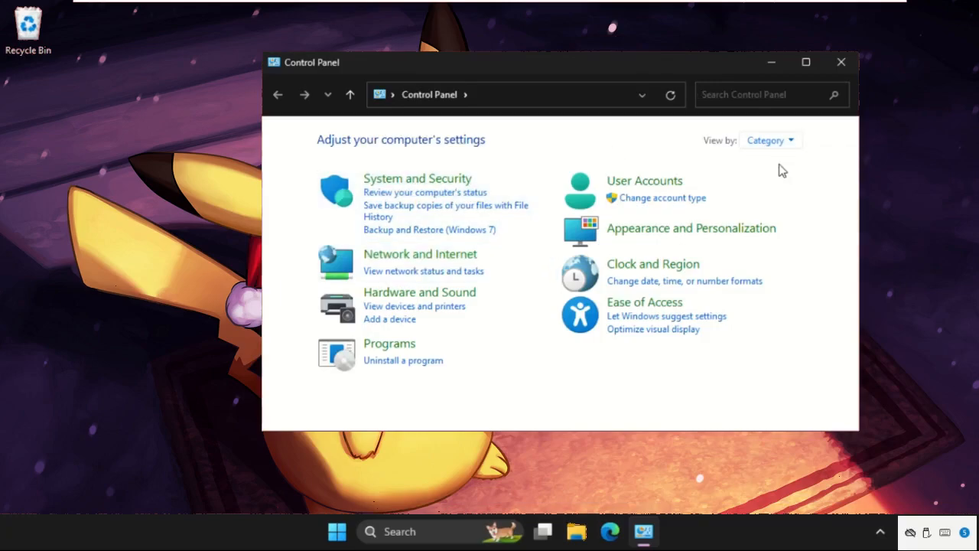
# Step: Switch View by to Large icons and back, then open Network and Sharing Center
pyautogui.click(769, 140)
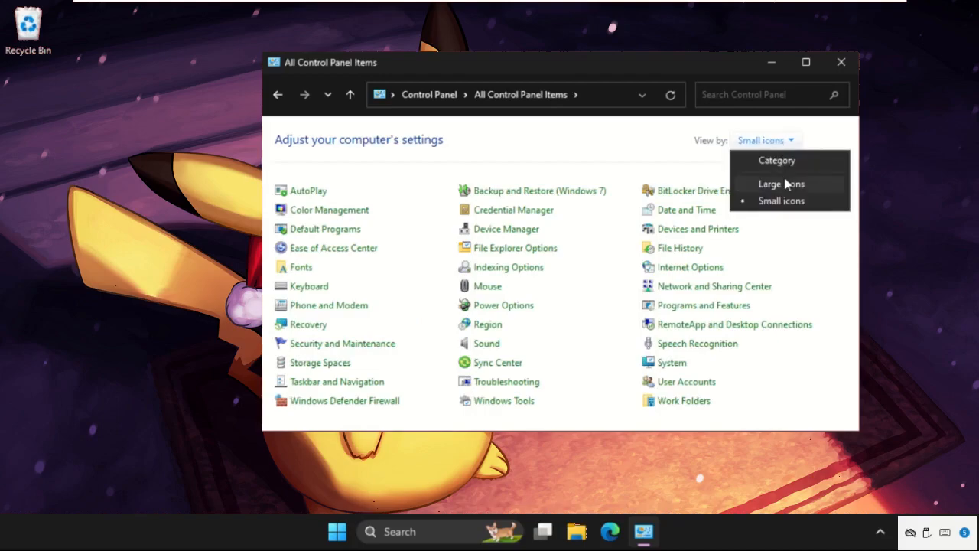
pyautogui.click(770, 184)
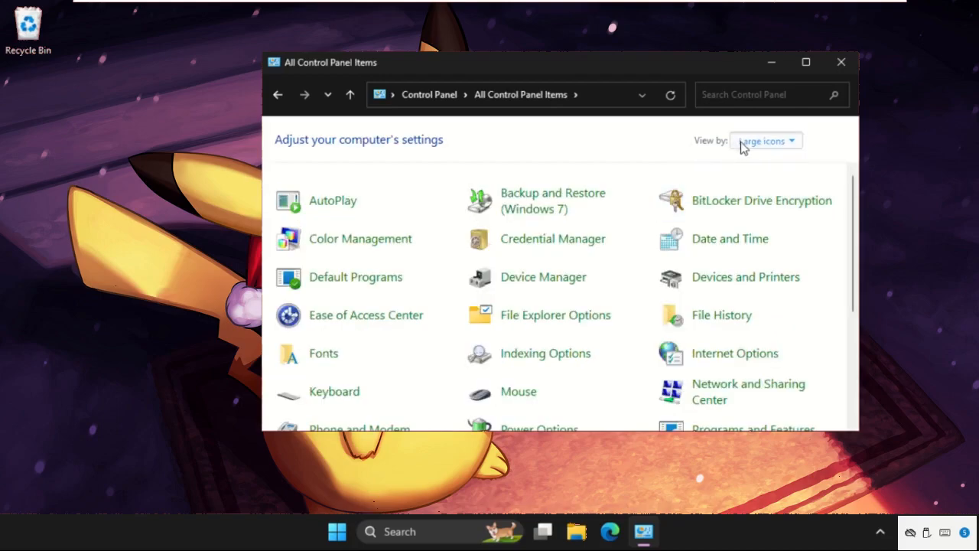
pyautogui.click(765, 140)
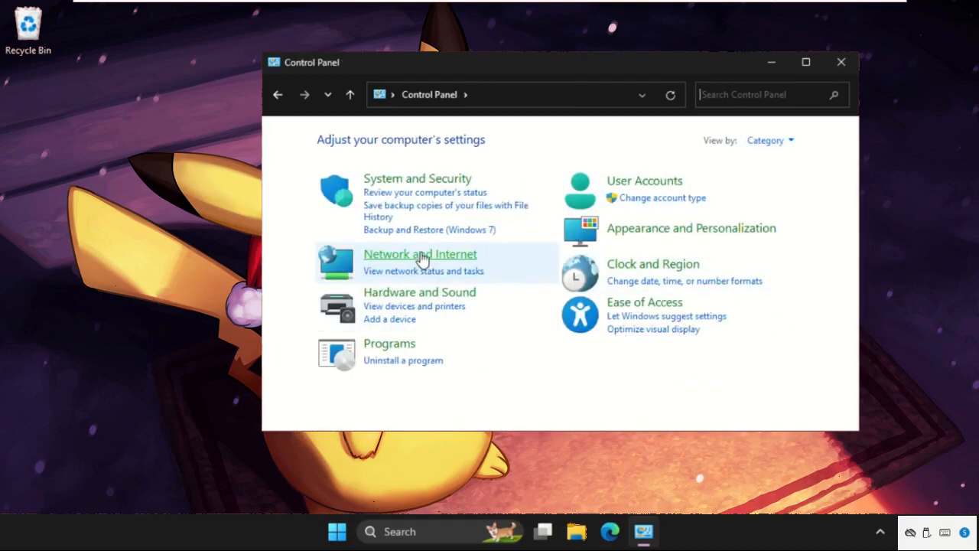
pyautogui.click(420, 254)
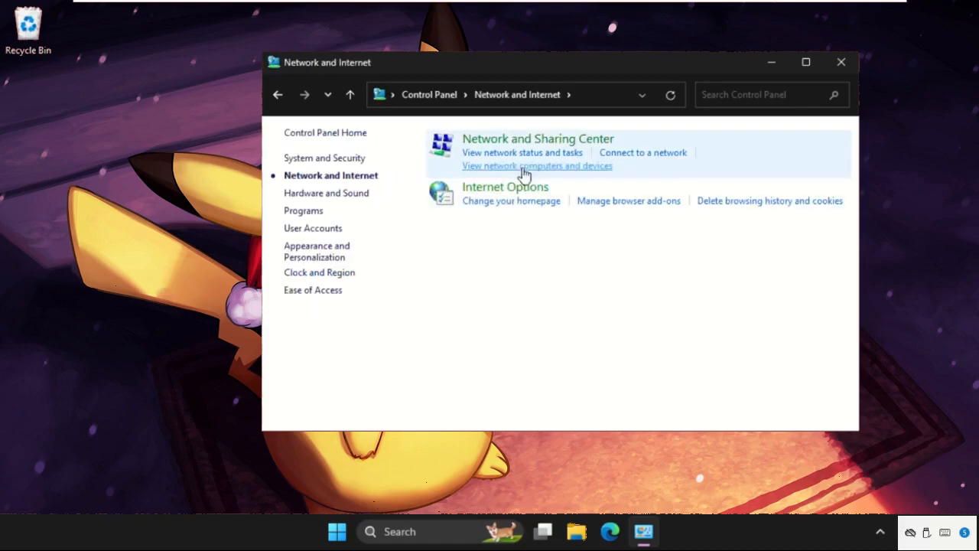
pyautogui.click(538, 138)
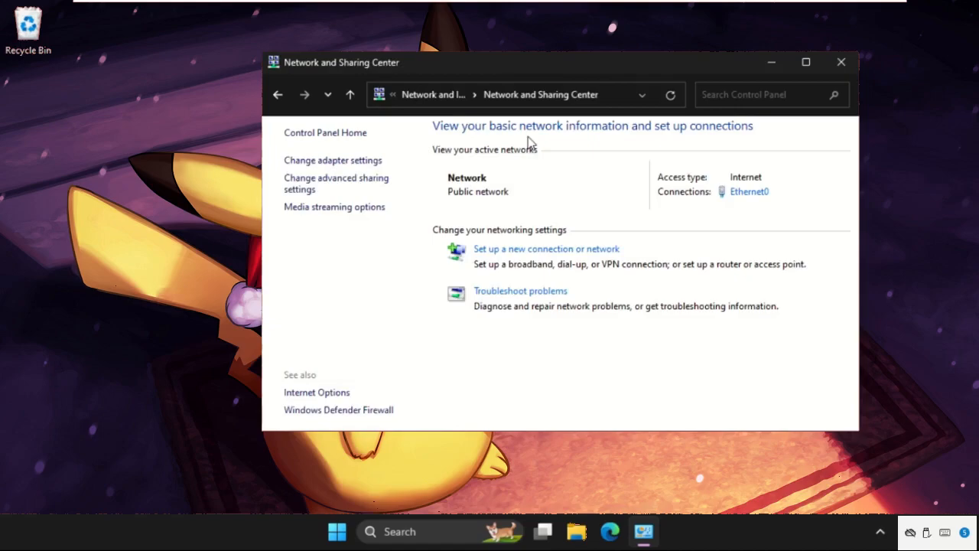
pyautogui.moveTo(368, 189)
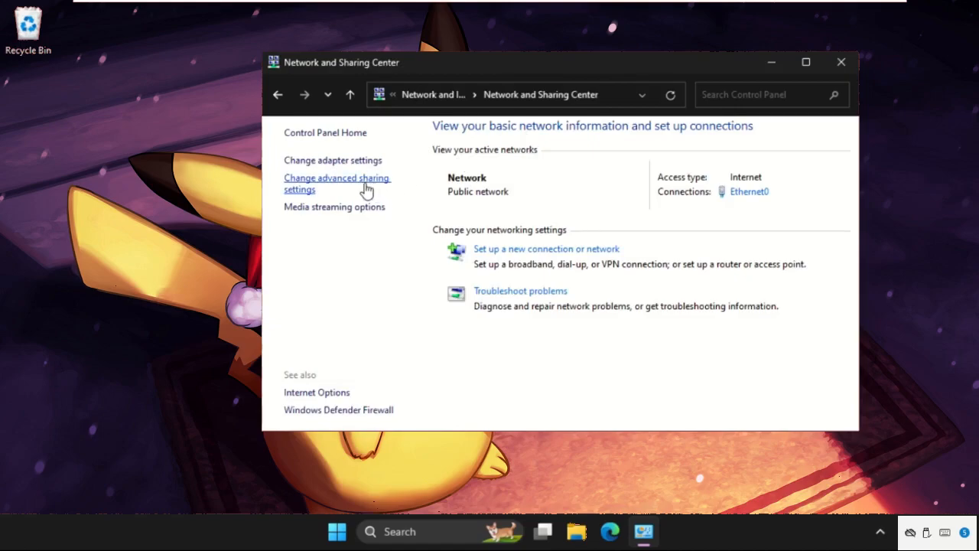
# Step: Turn on public network discovery in advanced sharing settings, then launch Services from search
pyautogui.click(337, 183)
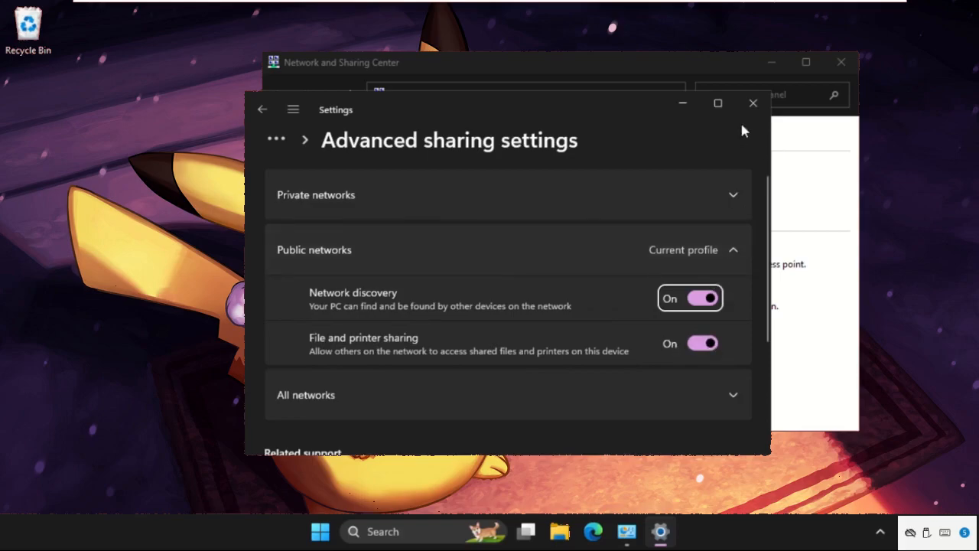
pyautogui.click(753, 103)
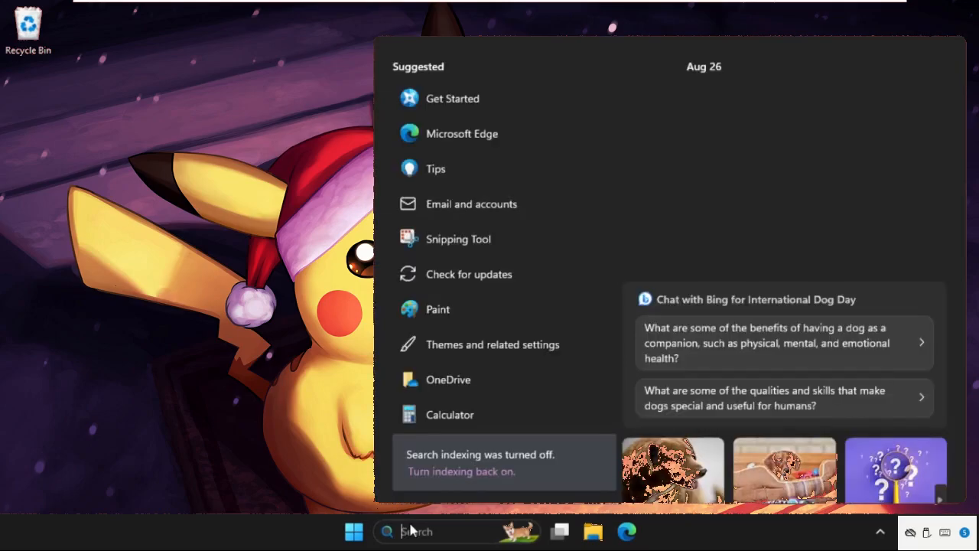
pyautogui.write('services')
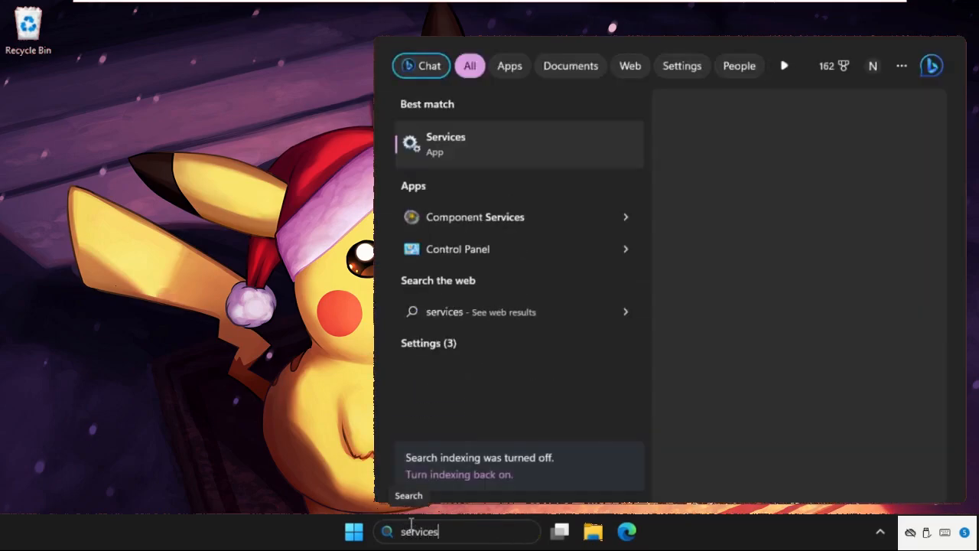
pyautogui.click(445, 144)
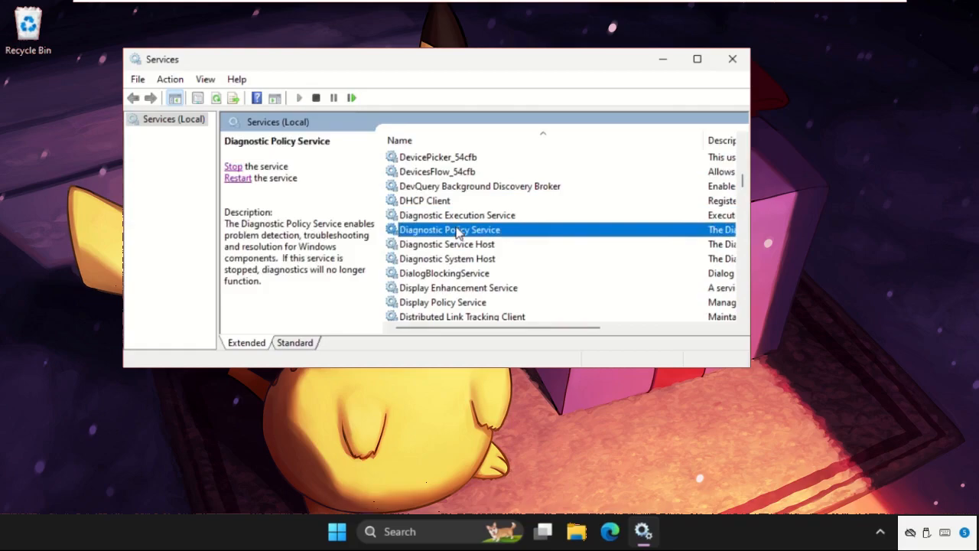
# Step: Open the DNS Client service properties to confirm its Automatic startup type
pyautogui.scroll(-3)
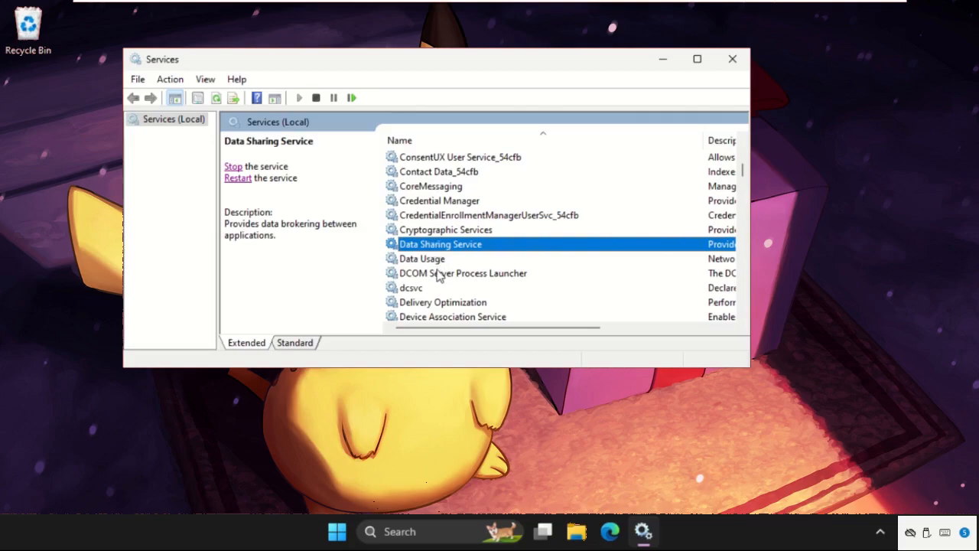
pyautogui.scroll(-3)
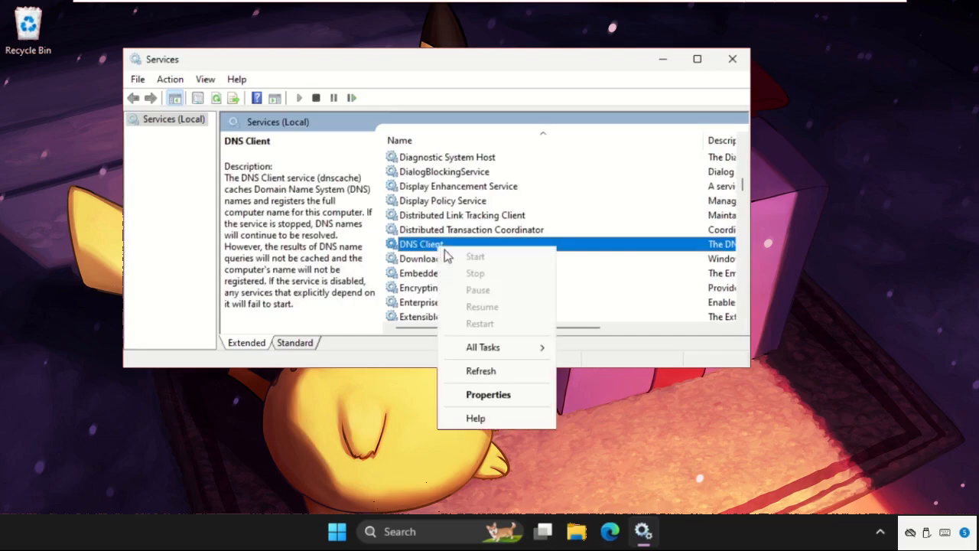
pyautogui.click(488, 394)
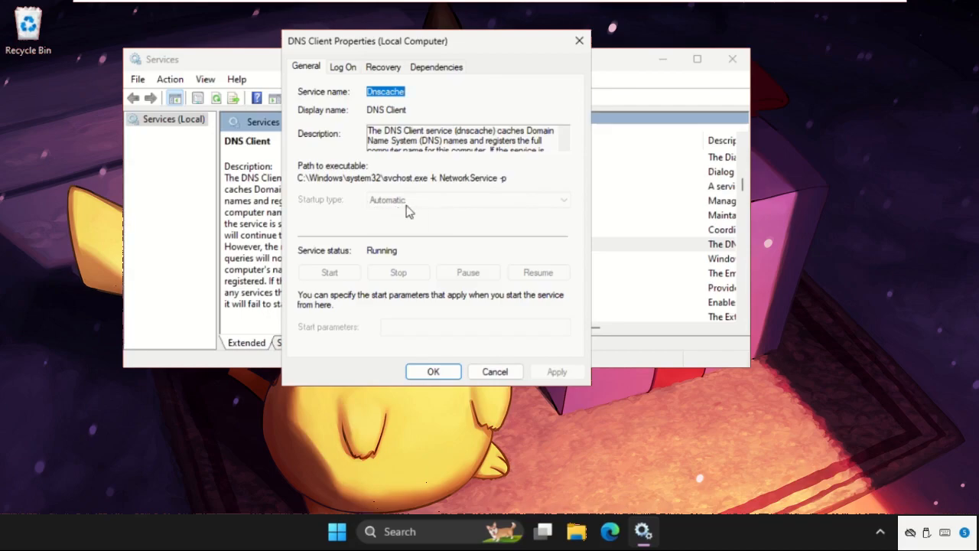
pyautogui.moveTo(404, 224)
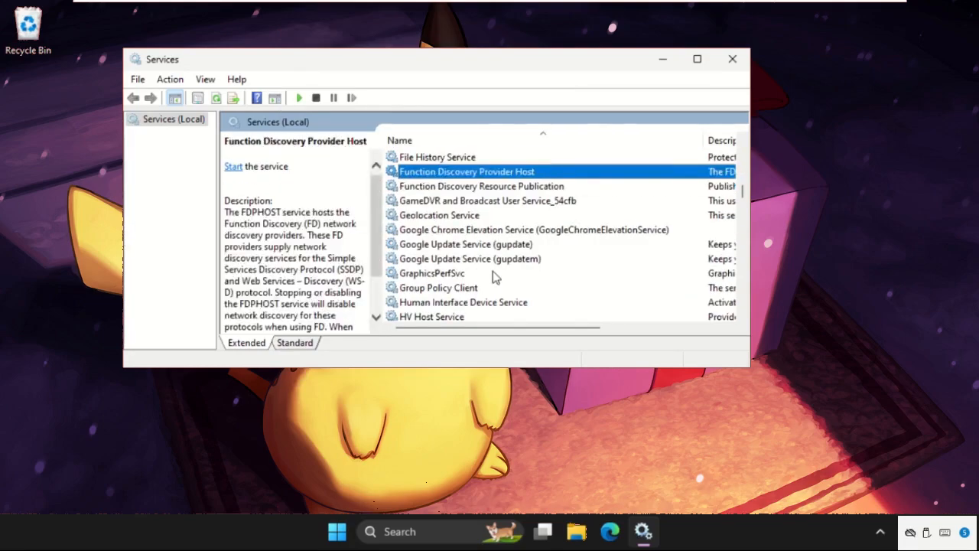
# Step: Set Function Discovery Resource Publication's startup type to Automatic in its properties
pyautogui.click(437, 156)
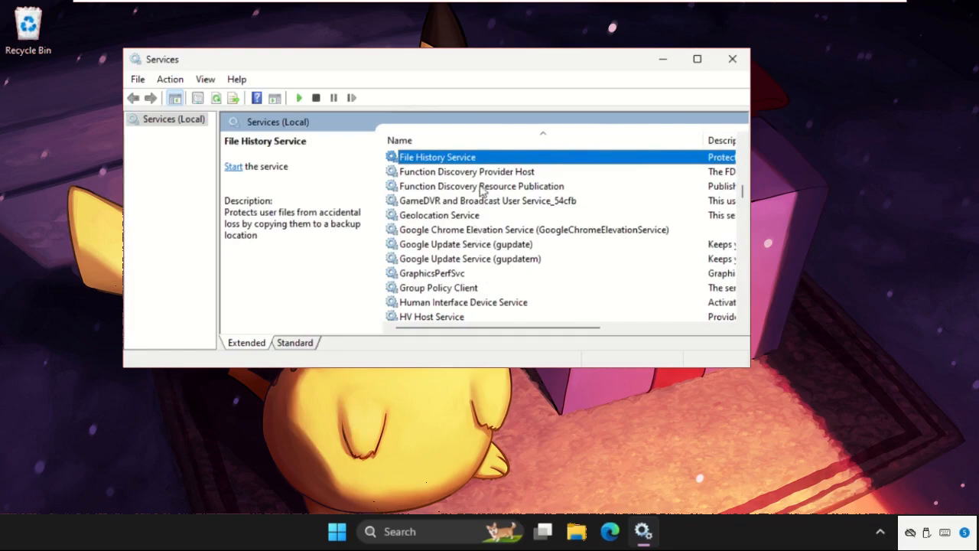
pyautogui.click(467, 172)
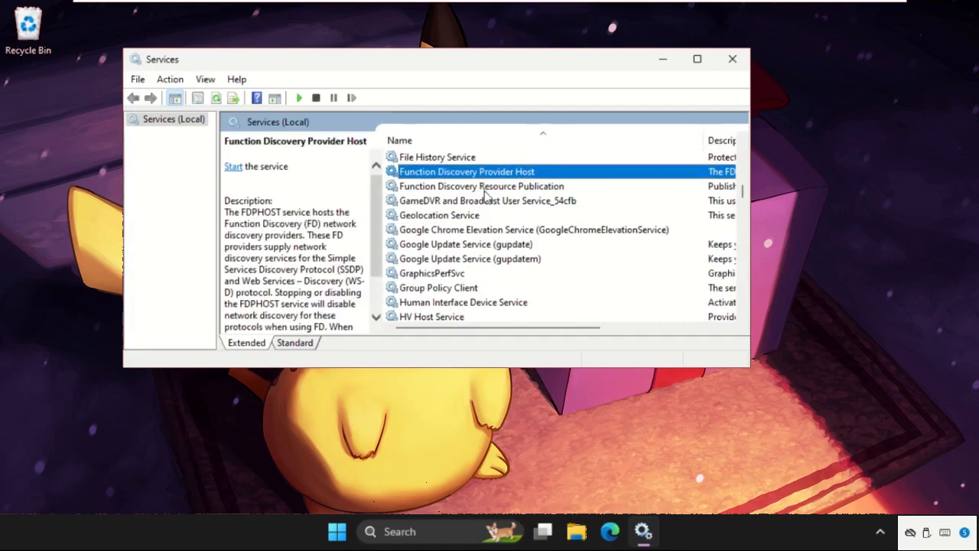
pyautogui.click(481, 186)
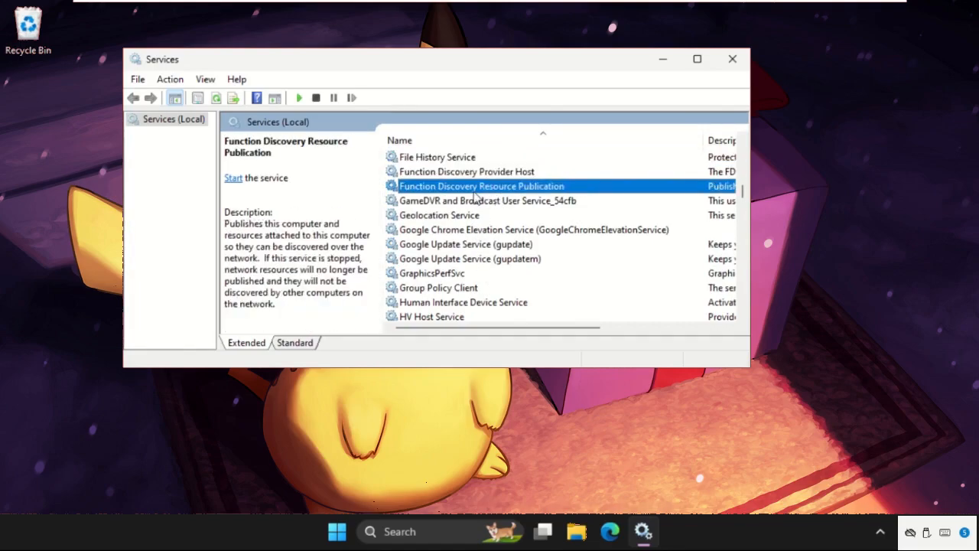
pyautogui.rightClick(480, 186)
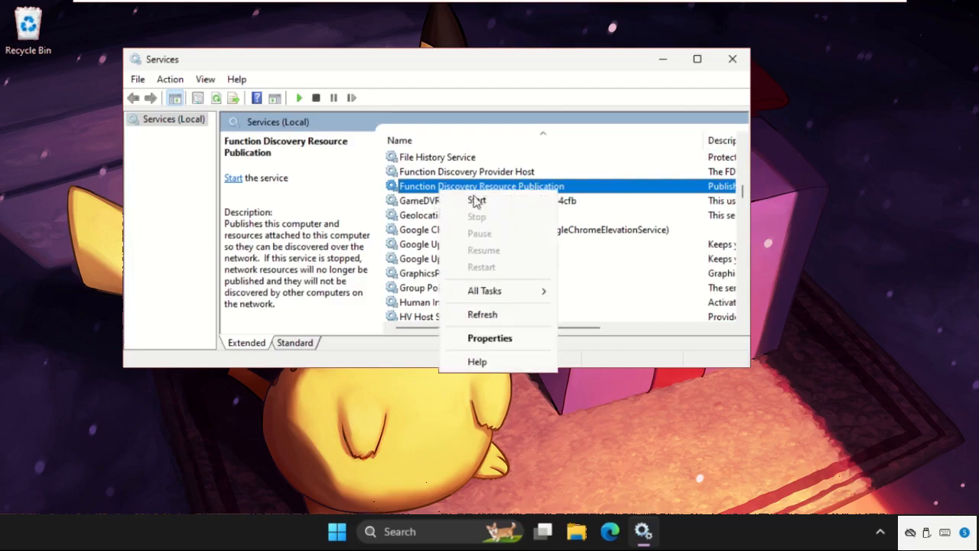
pyautogui.click(489, 337)
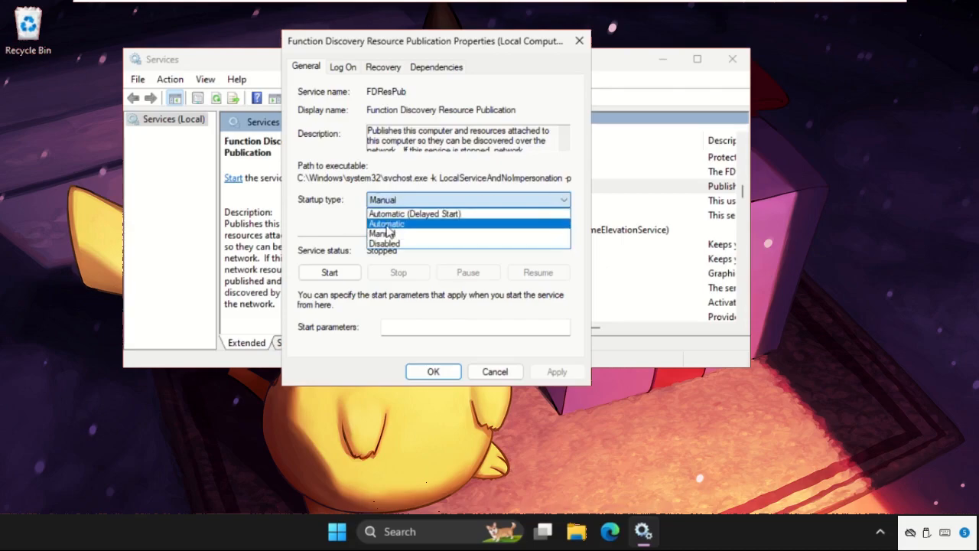
pyautogui.click(386, 224)
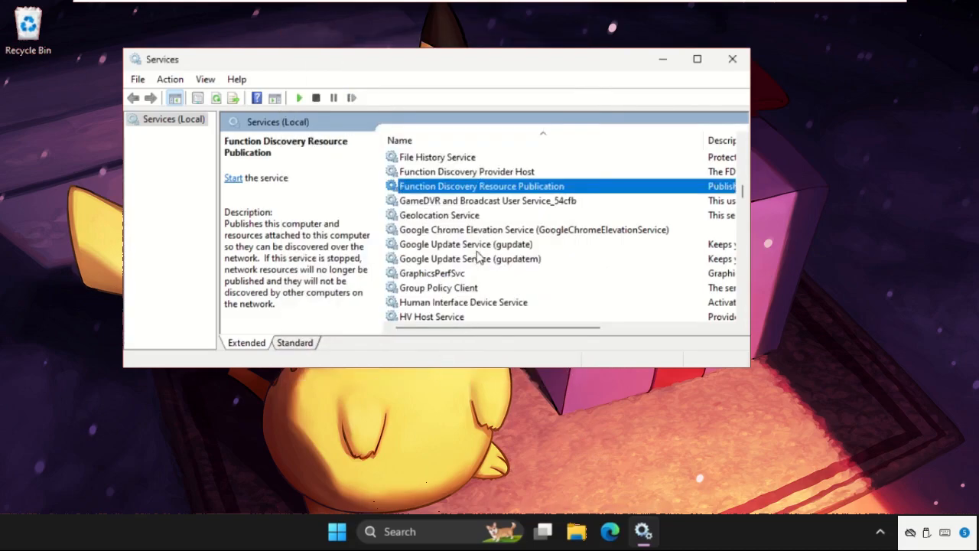
# Step: Confirm SSDP Discovery's startup type is Automatic in its properties and close them
pyautogui.click(465, 243)
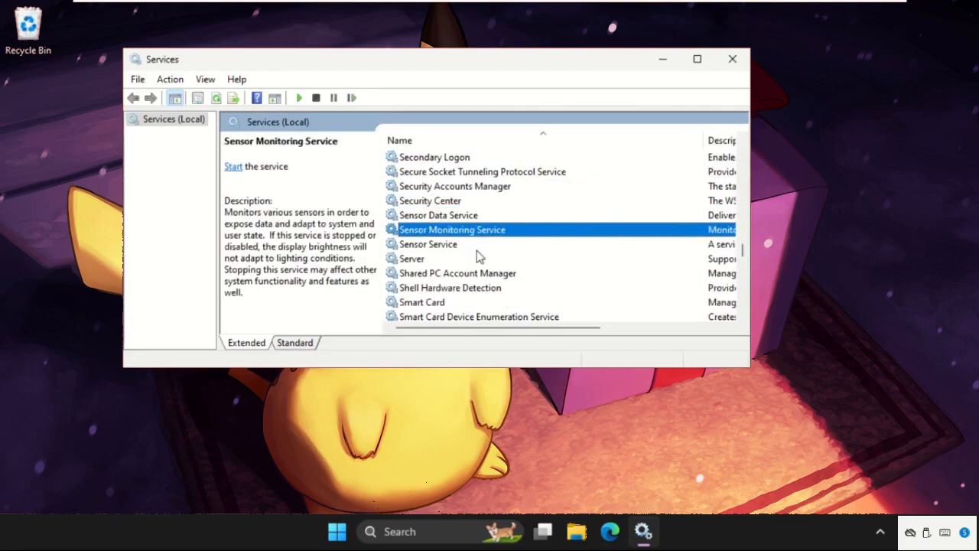
pyautogui.scroll(-3)
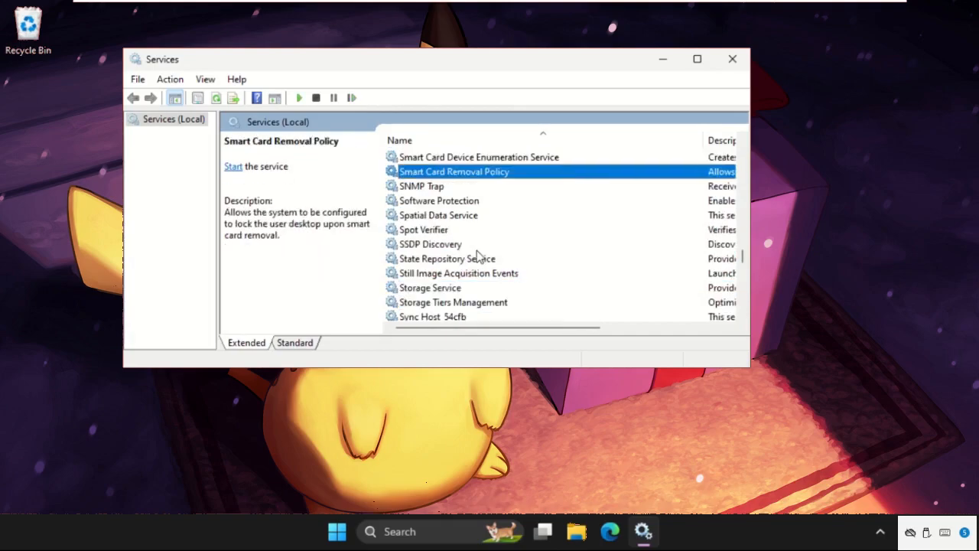
pyautogui.click(424, 230)
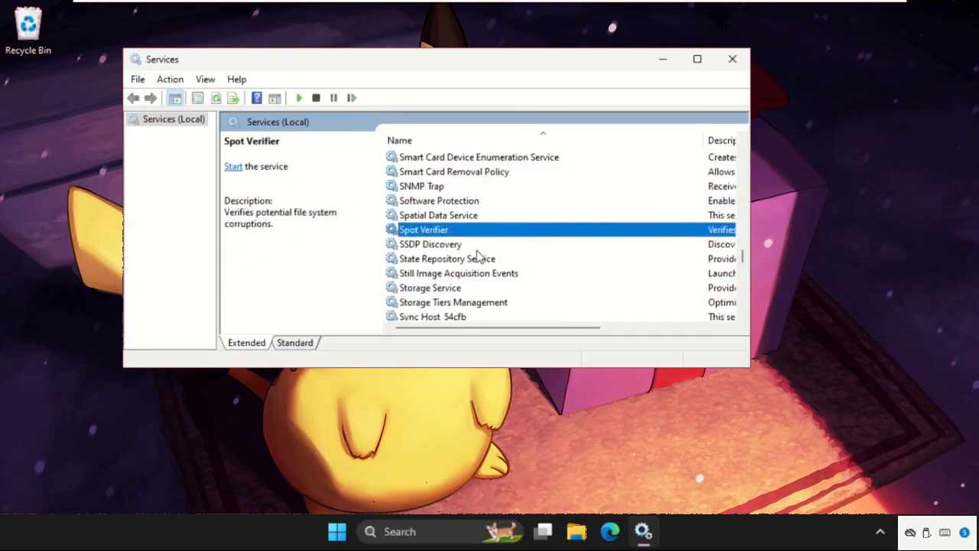
pyautogui.rightClick(431, 243)
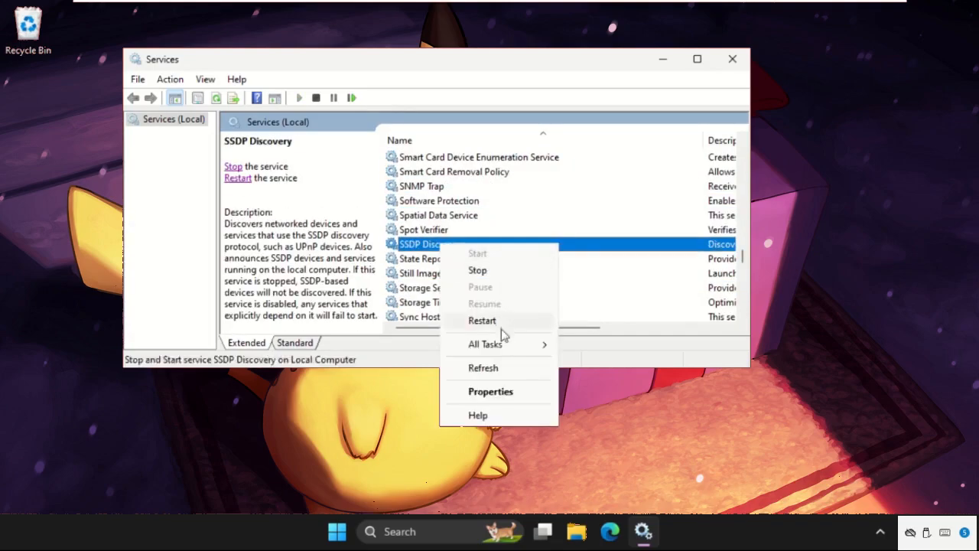
pyautogui.click(491, 391)
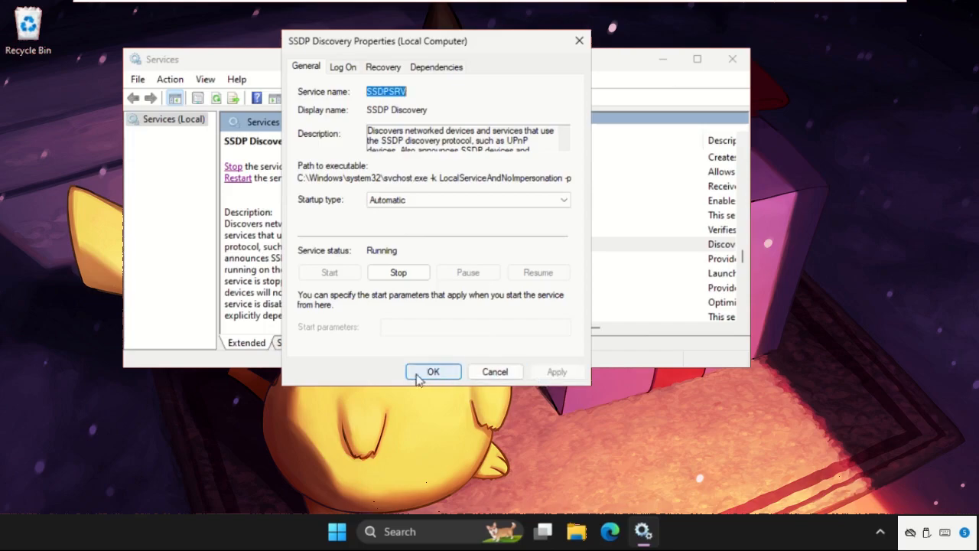
pyautogui.click(433, 372)
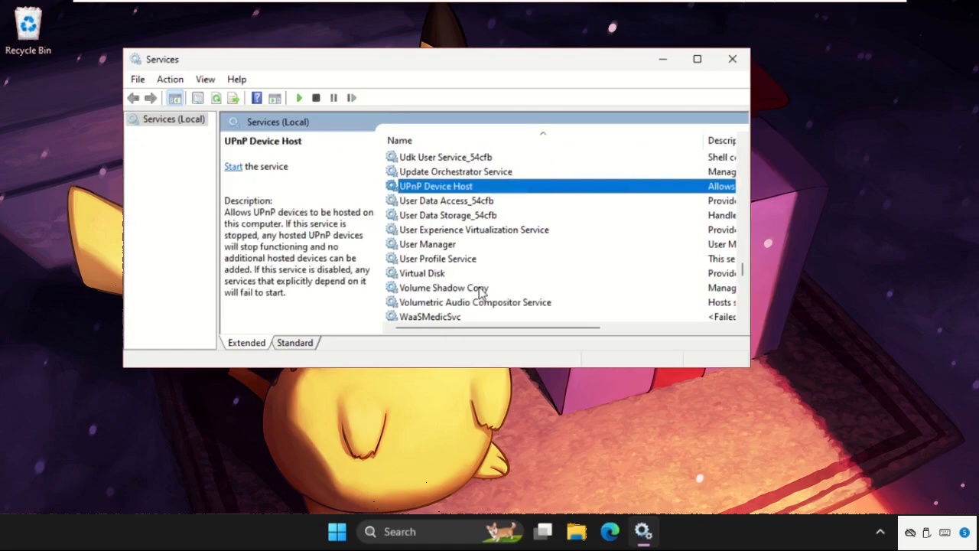
pyautogui.moveTo(463, 208)
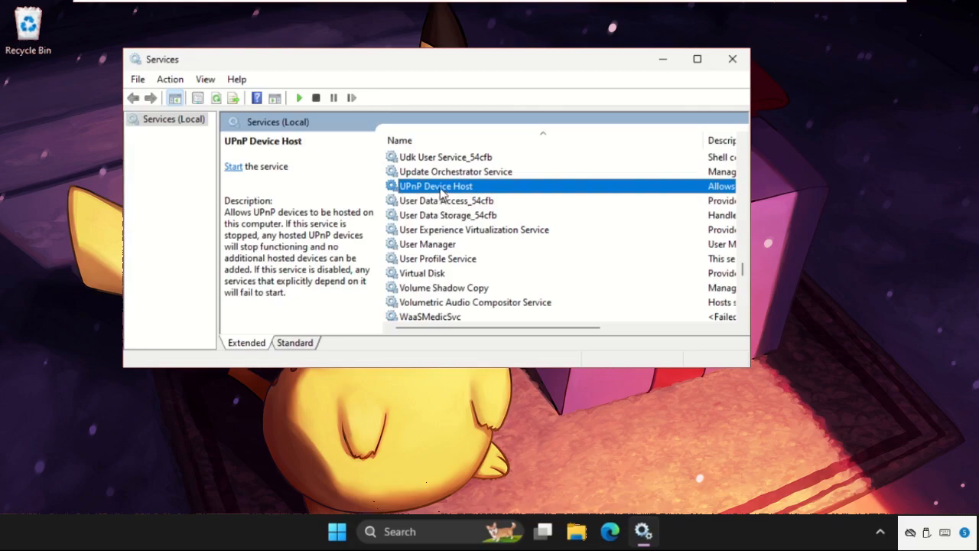
pyautogui.click(564, 199)
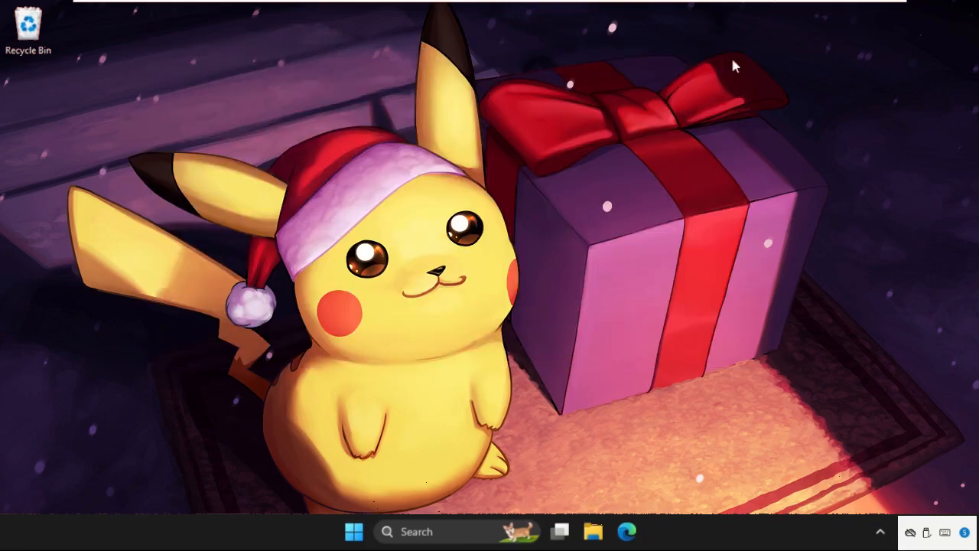
# Step: Search the taskbar for Windows Defender Firewall
pyautogui.click(417, 532)
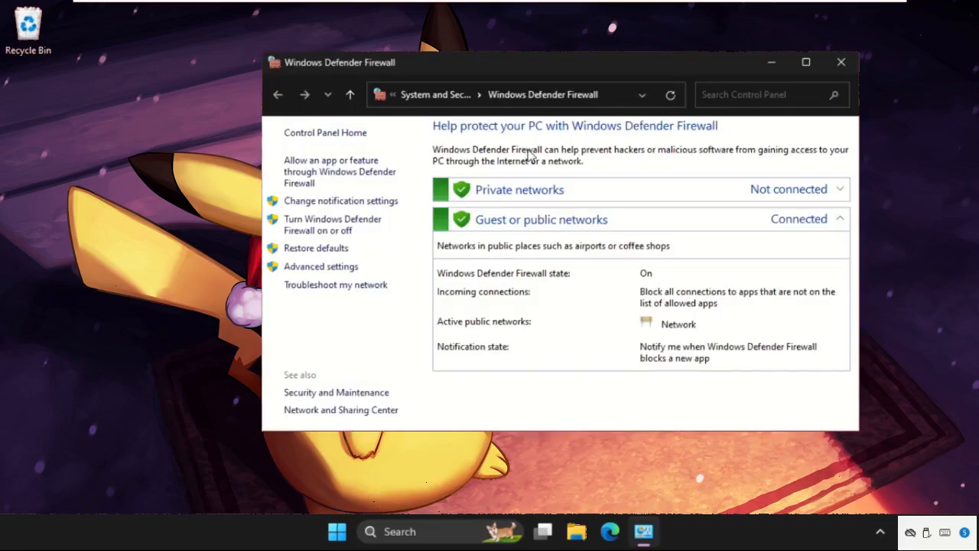
pyautogui.moveTo(339, 172)
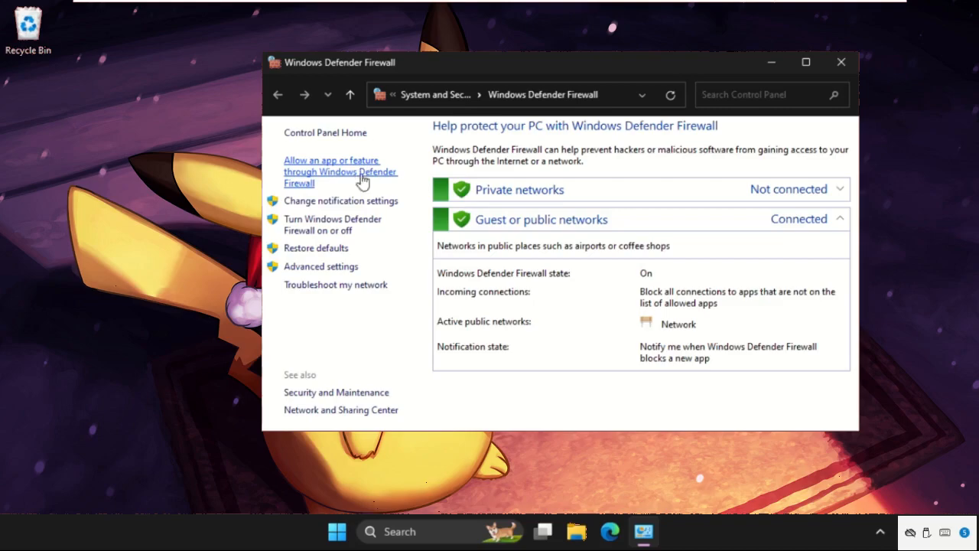
# Step: Open the allowed apps list and scroll toward Cast to Device functionality
pyautogui.click(339, 172)
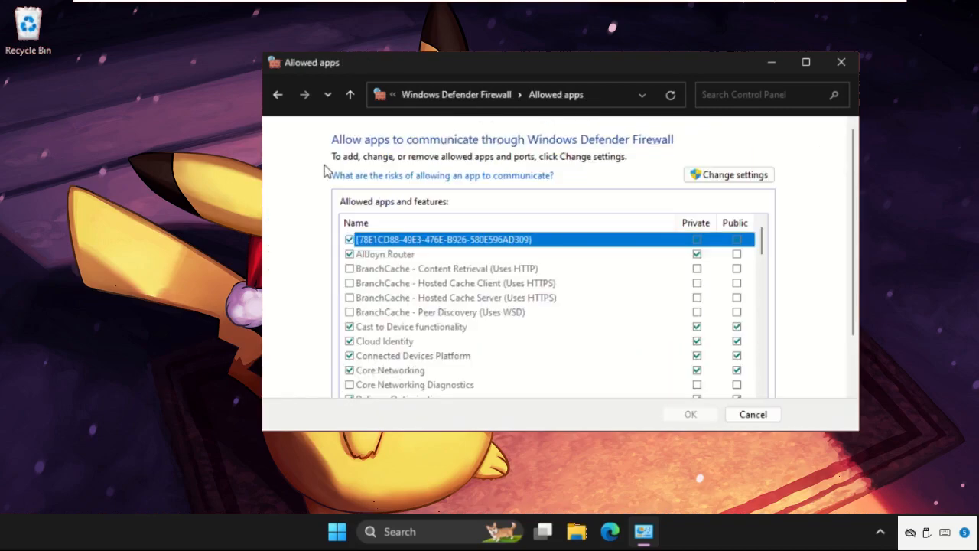
pyautogui.scroll(-3)
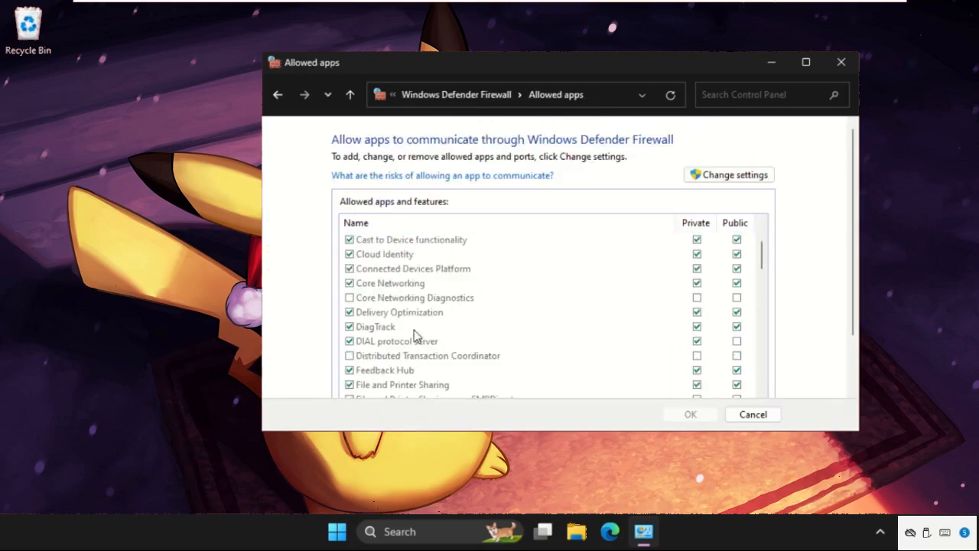
pyautogui.moveTo(382, 345)
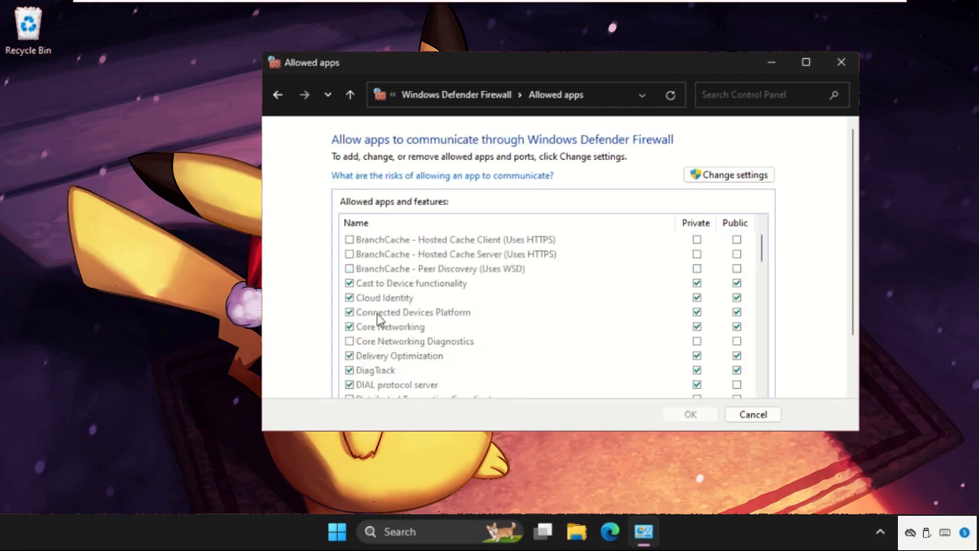
pyautogui.moveTo(366, 294)
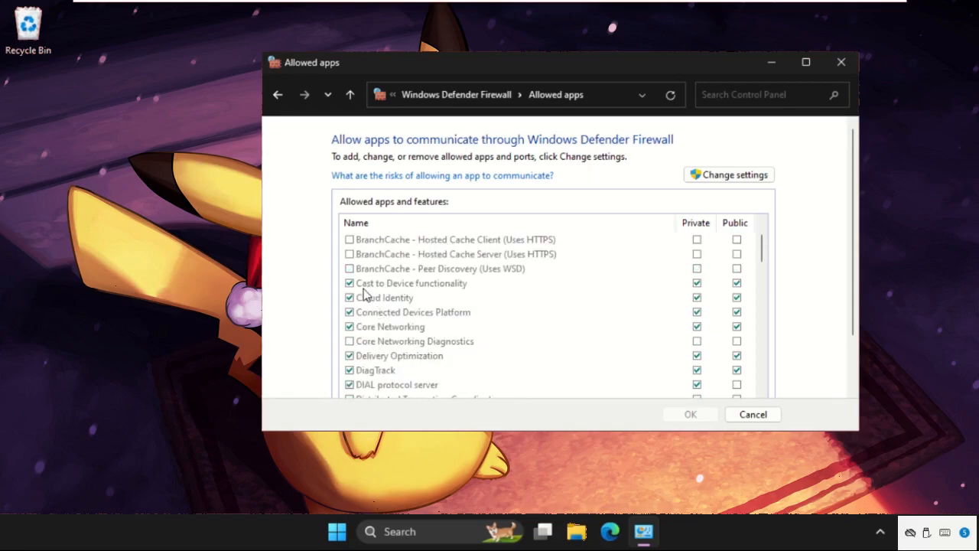
pyautogui.moveTo(394, 292)
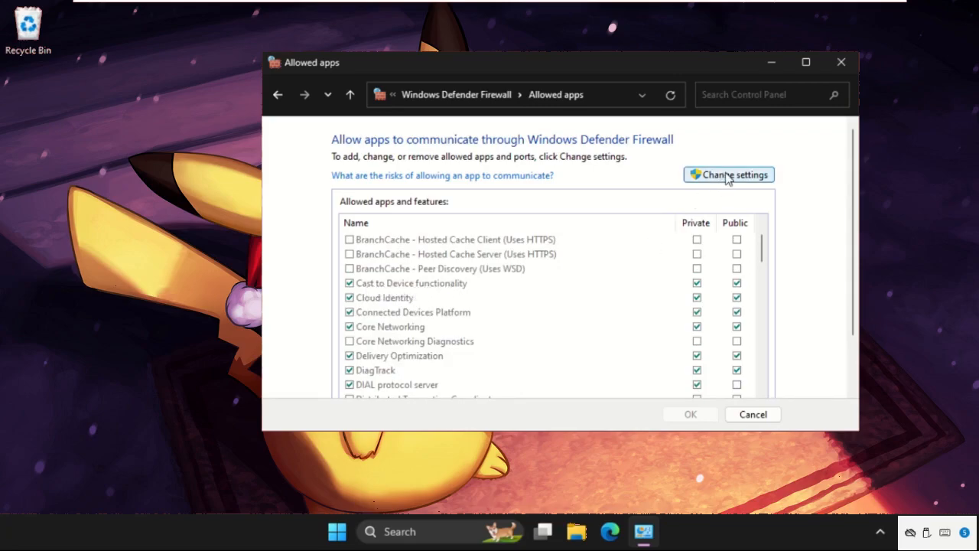
pyautogui.moveTo(469, 343)
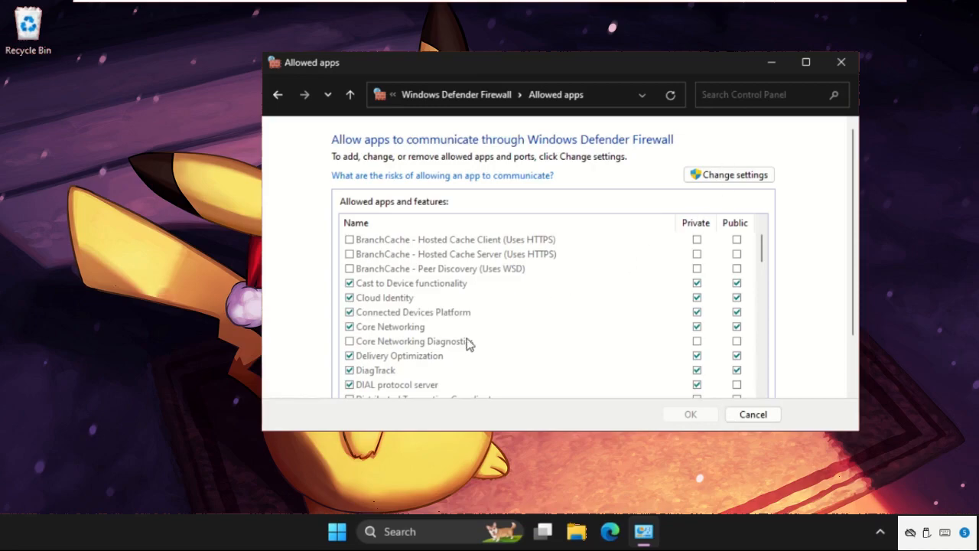